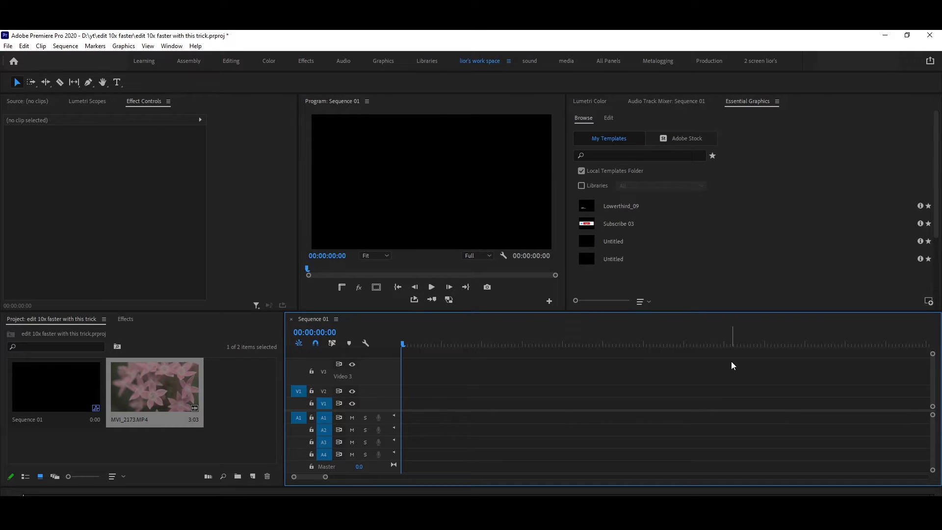
Place the flower clip MVI_2173.MP4 onto the empty Sequence 01 timeline
left_click_drag(154, 385, 571, 402)
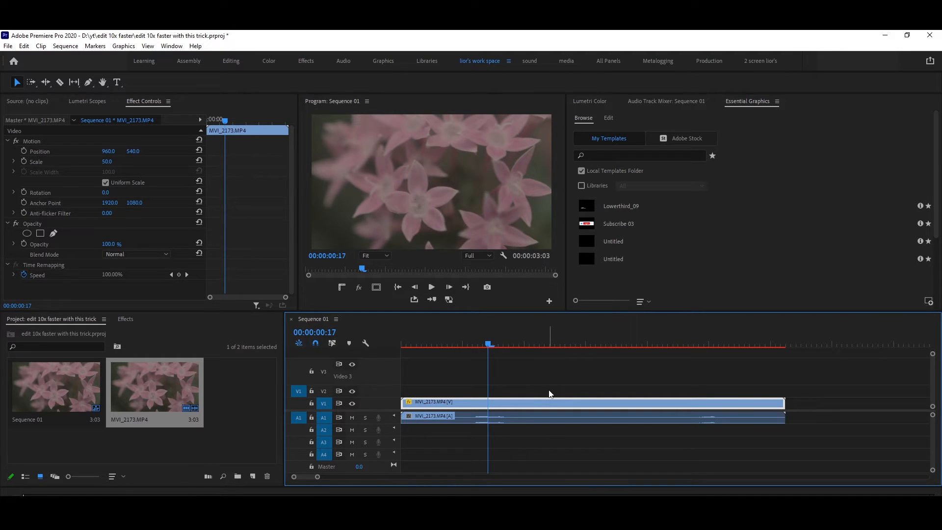
mouse_move(60, 83)
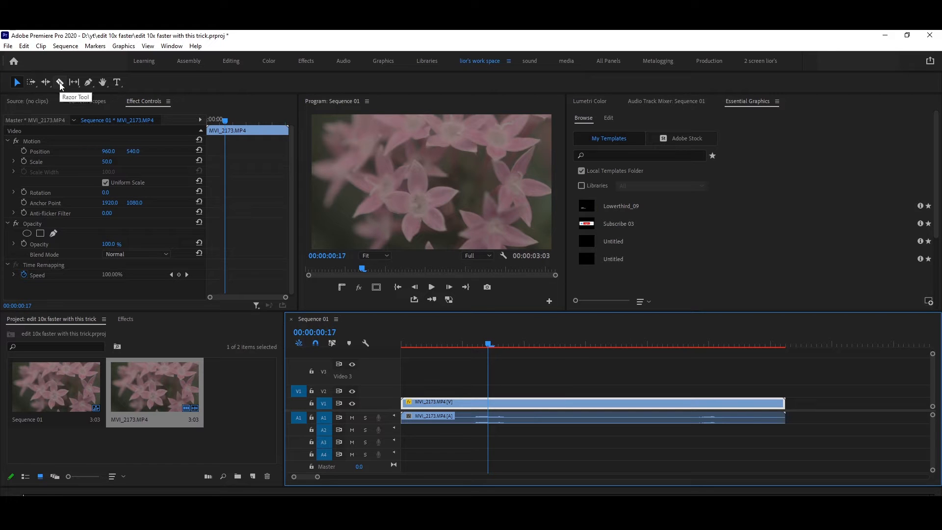
Move the timeline playhead to about 00:00:01:06
left_click(60, 82)
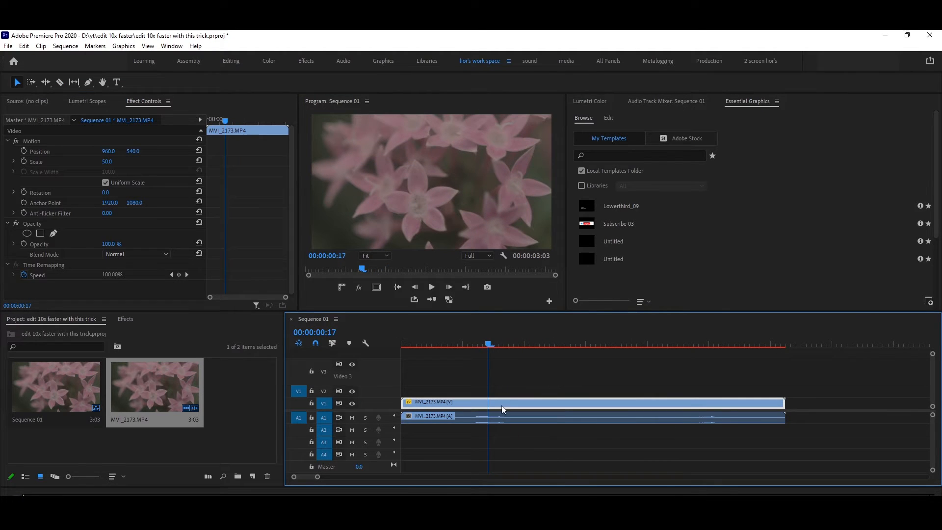
left_click(554, 344)
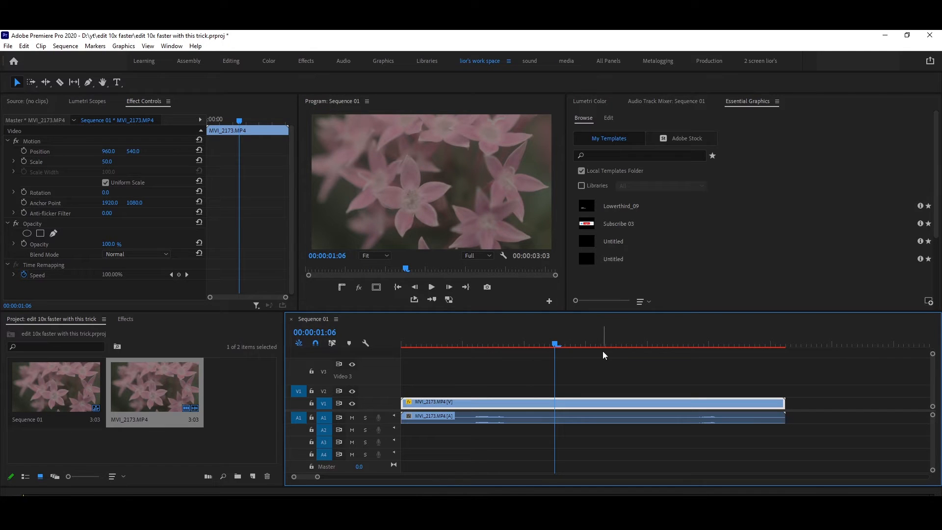
mouse_move(605, 361)
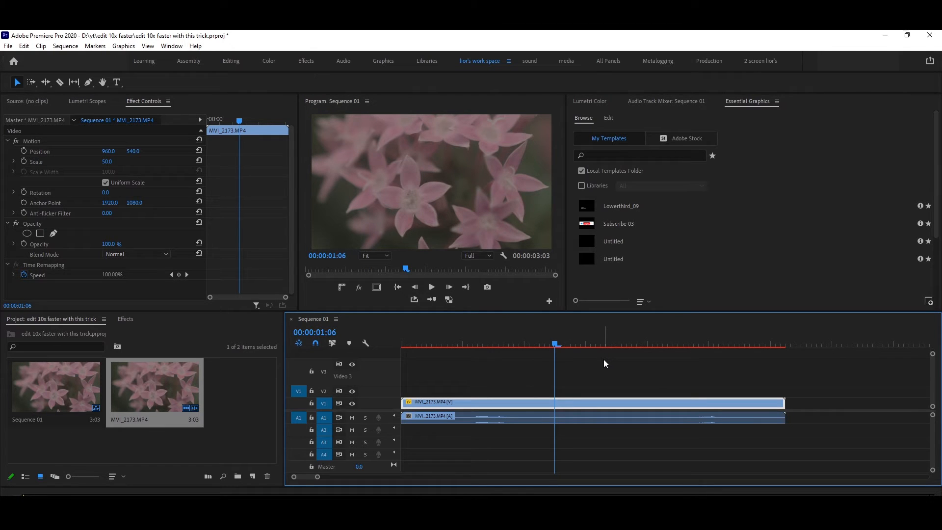
mouse_move(600, 366)
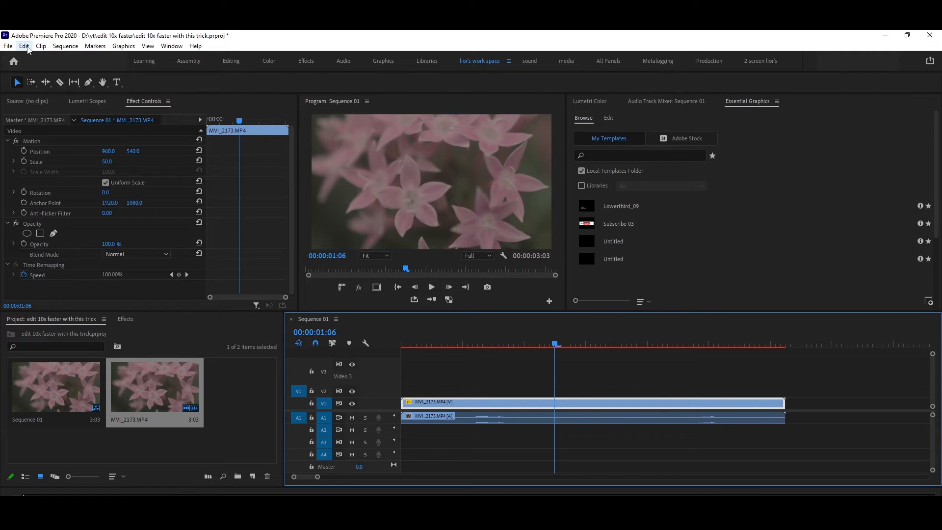
Bring up Keyboard Shortcuts via the Edit menu and filter for 'add e'
left_click(24, 47)
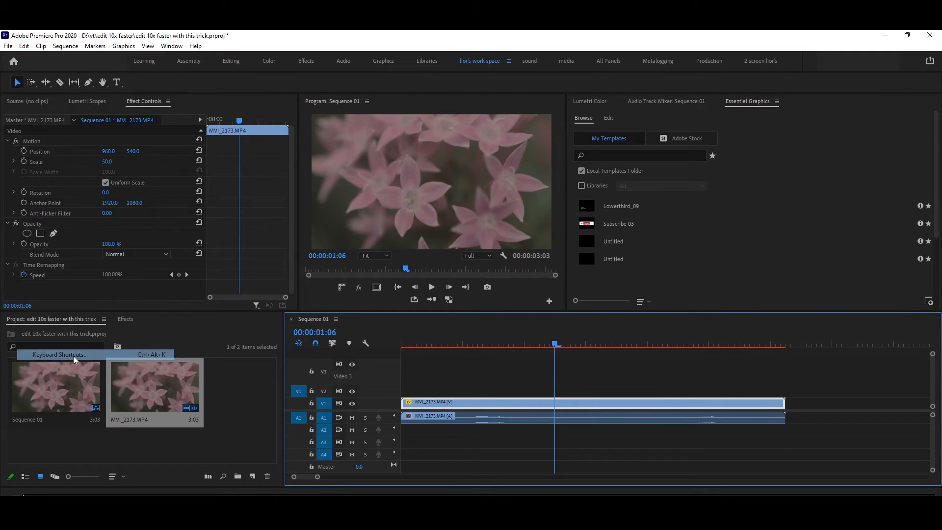
left_click(59, 355)
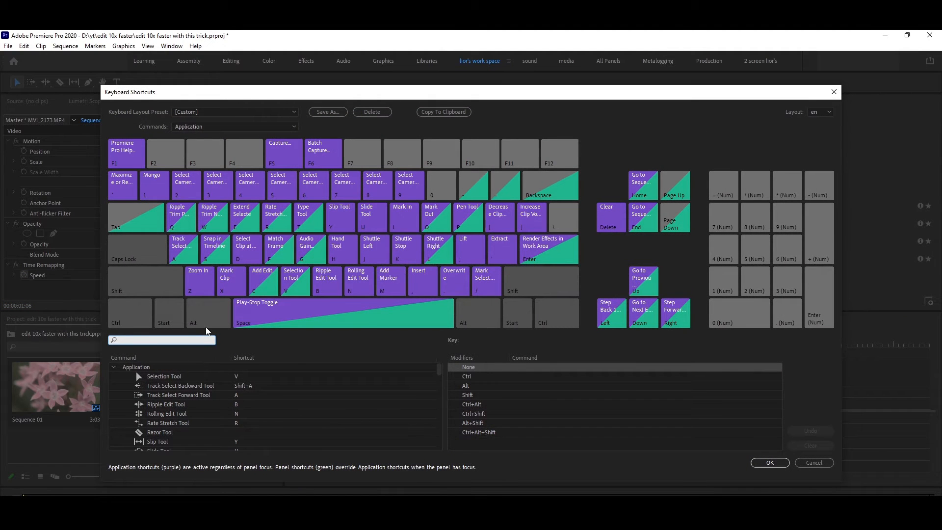
type("add ed")
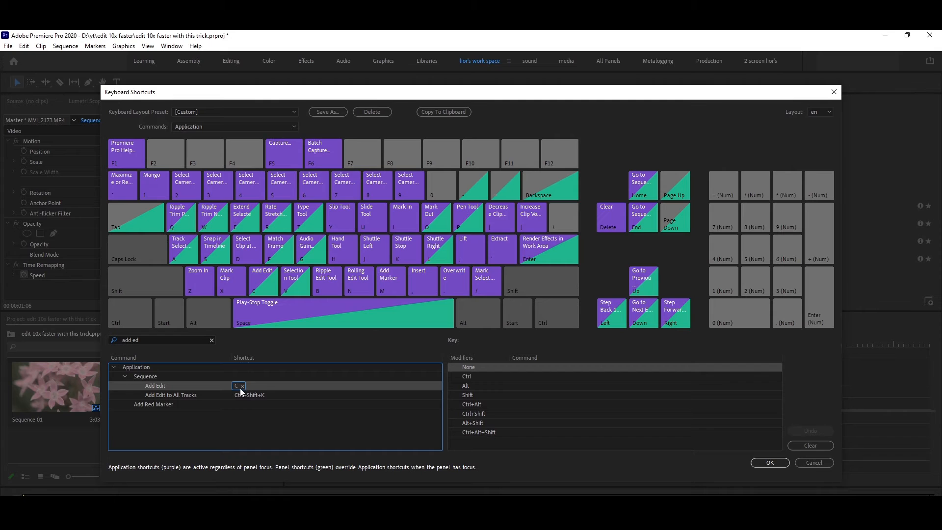
Assign Ctrl+Alt+Shift+C to Add Edit, confirm, and use it to cut the clip at the playhead
left_click(255, 385)
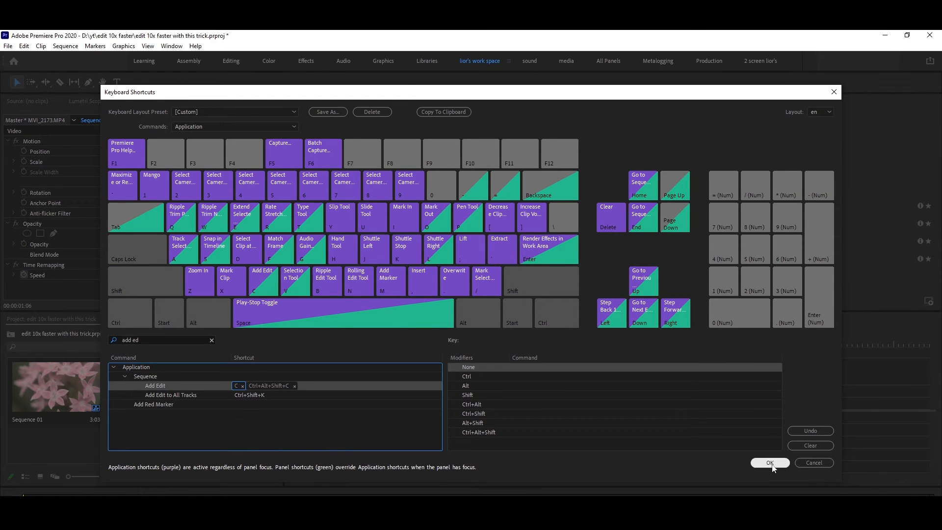
left_click(770, 462)
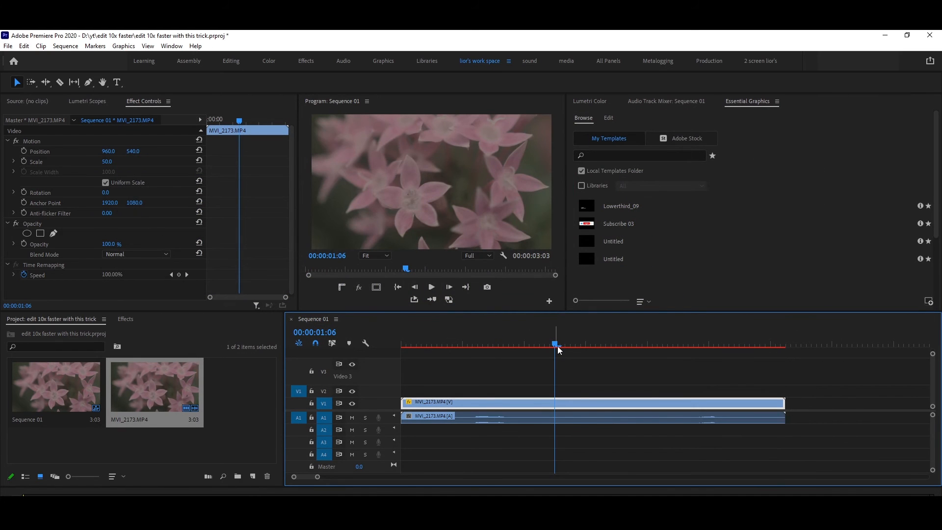
key("ctrl+shift+alt+c")
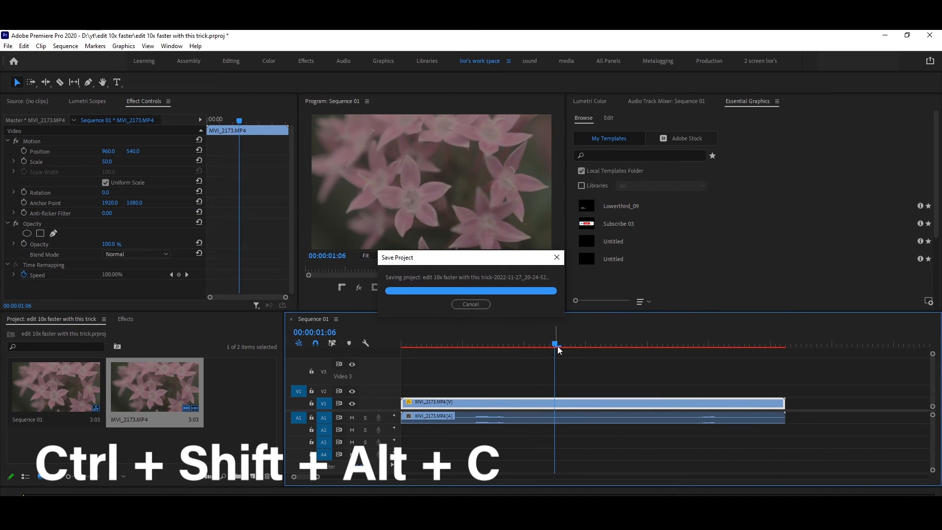